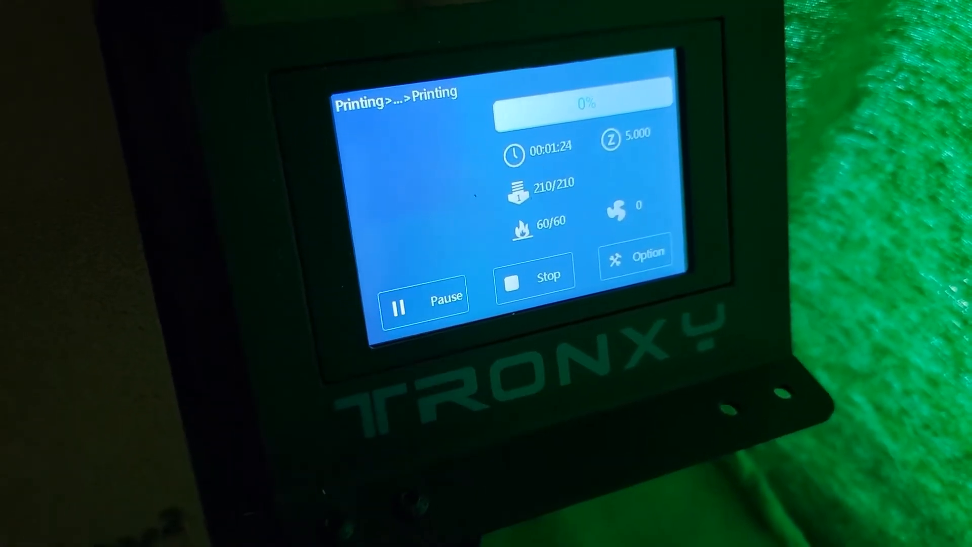
# Stop the just-started print so the bed can be re-leveled.
pyautogui.click(635, 257)
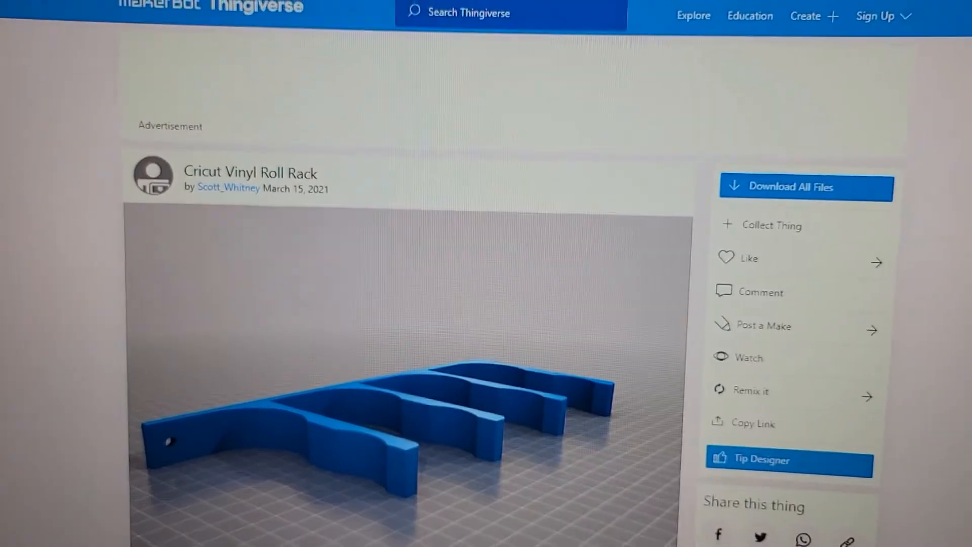
pyautogui.scroll(-3)
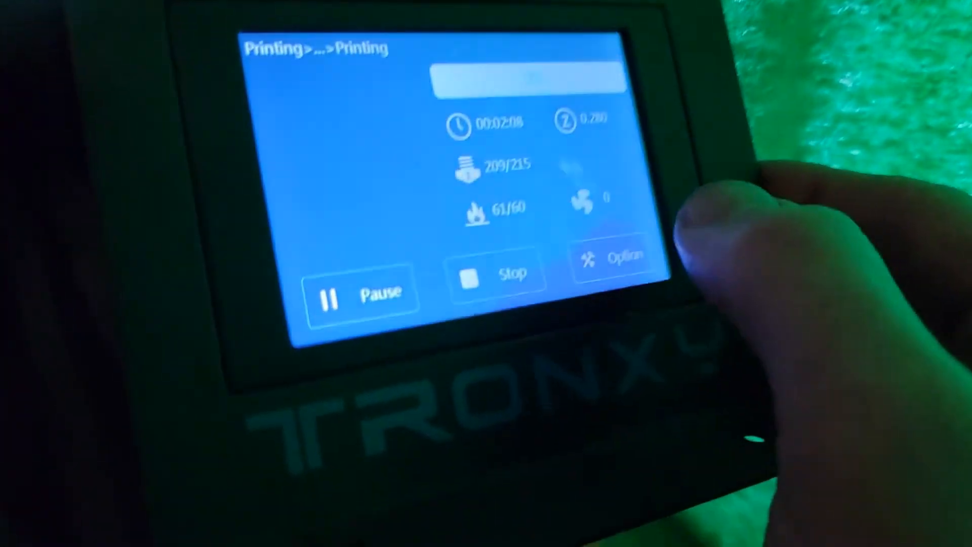
# Bring up the in-print operation menu to reach the Z babystep offset.
pyautogui.click(614, 260)
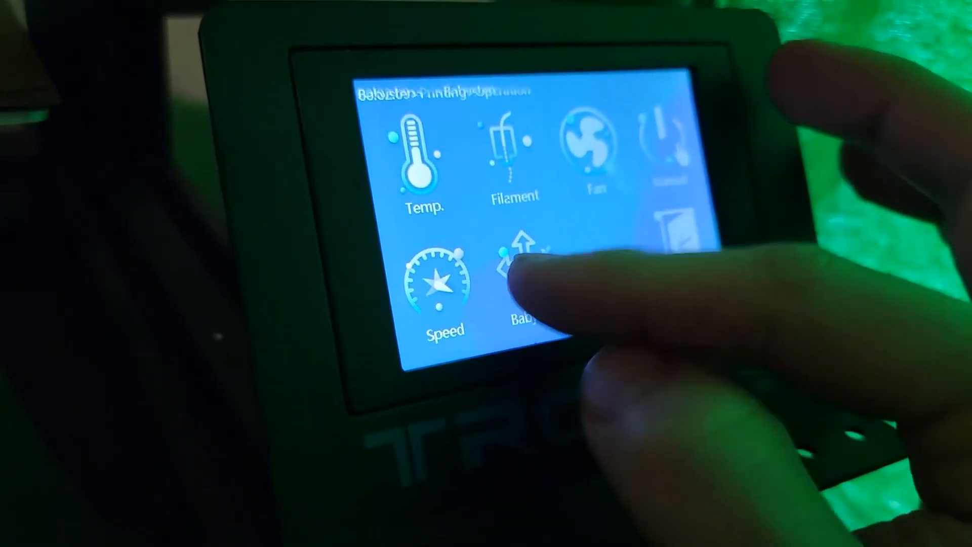